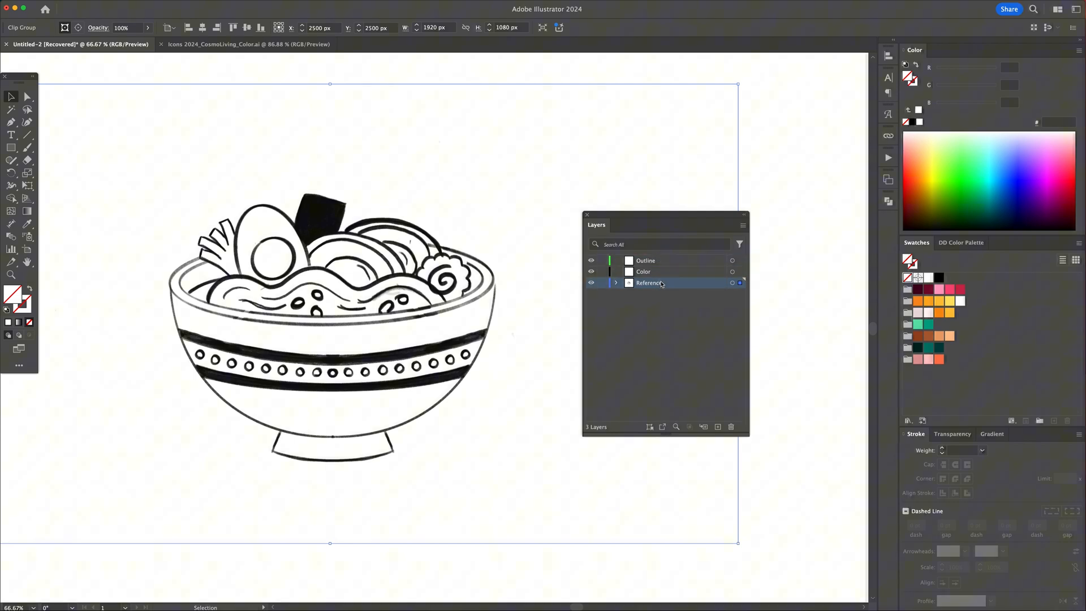
Make the Reference layer a template with images dimmed to 50%.
double_click(649, 283)
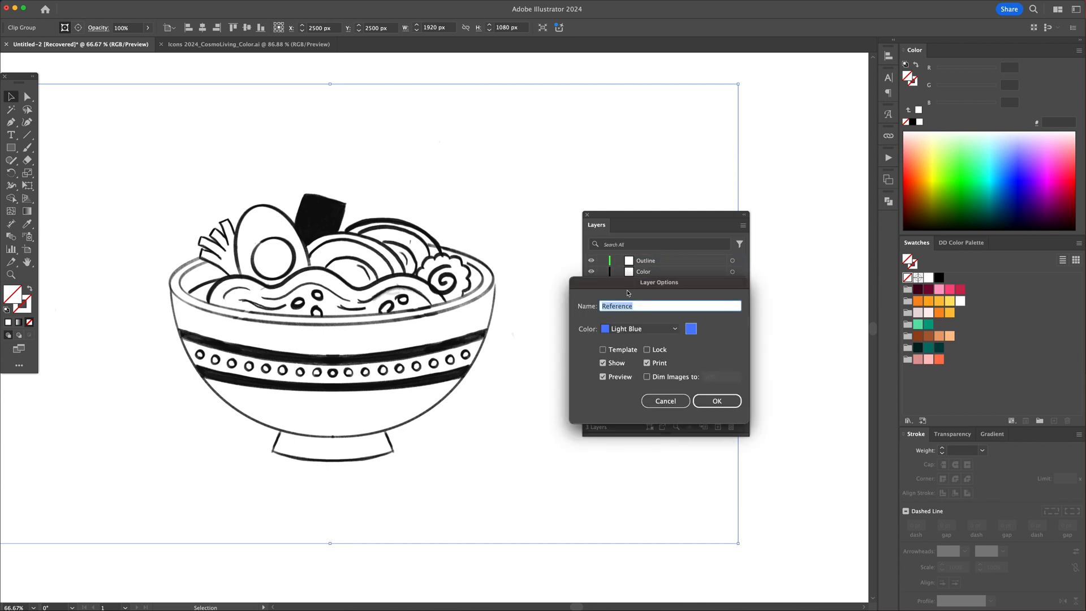
left_click(602, 349)
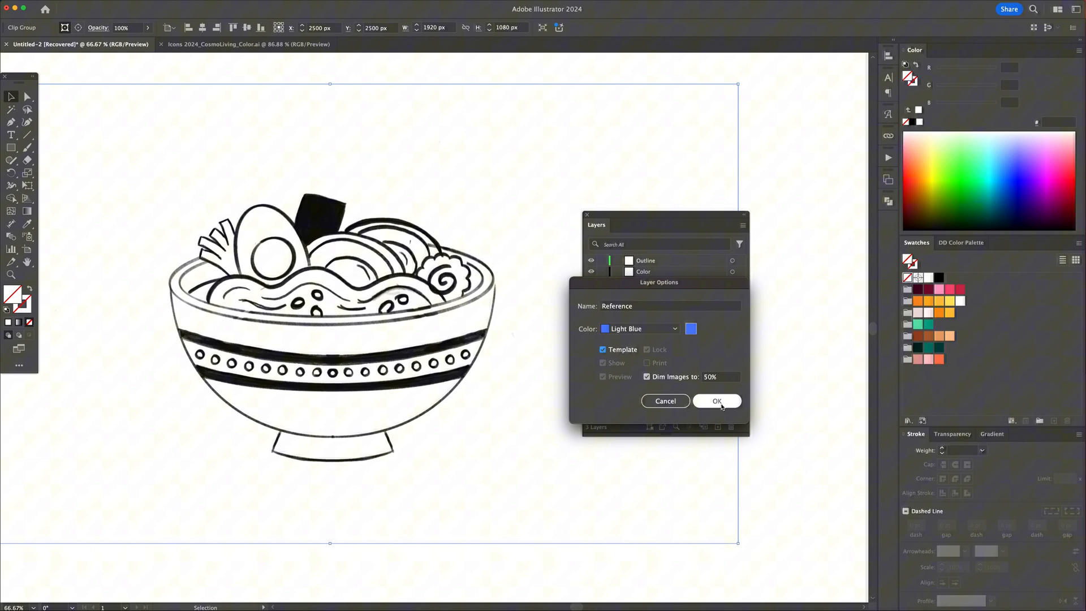
left_click(717, 401)
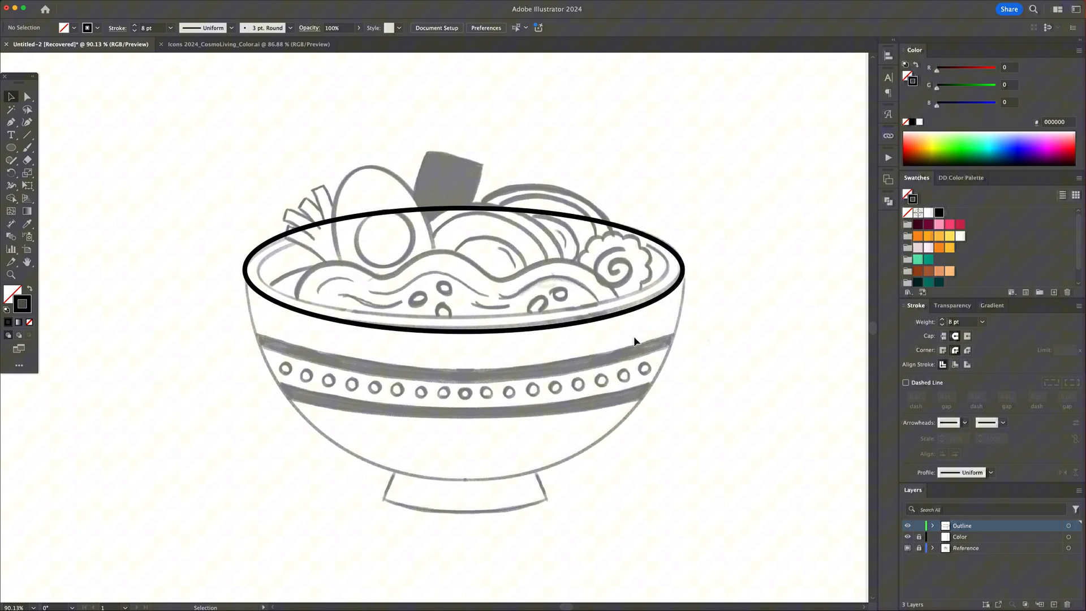
Trace the 8 pt rim ellipses and bowl body, and mirror the half foot with a vertical reflected copy.
left_click(81, 6)
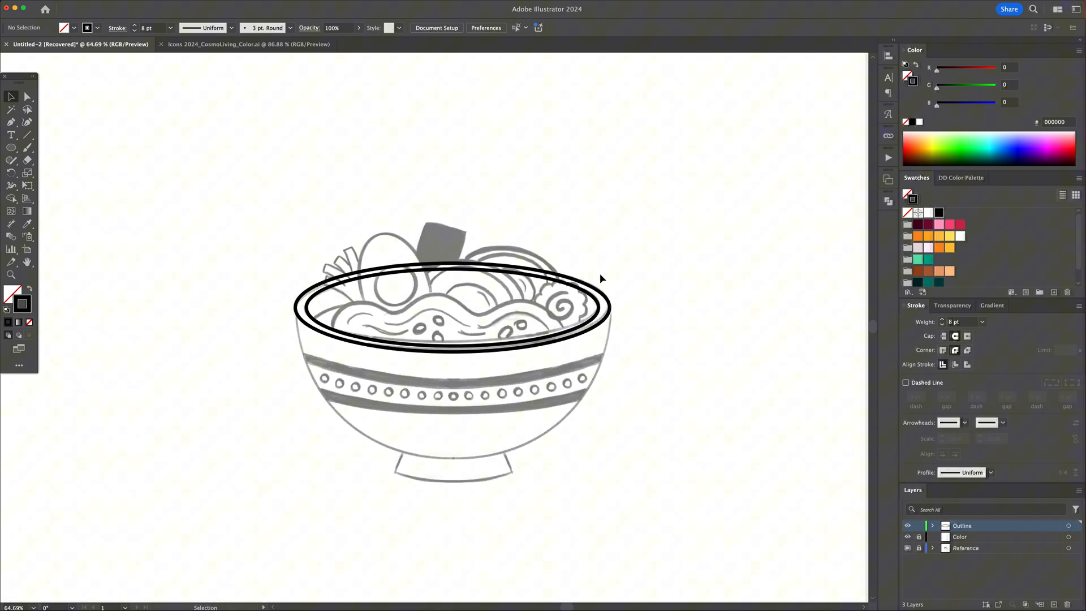
left_click(451, 305)
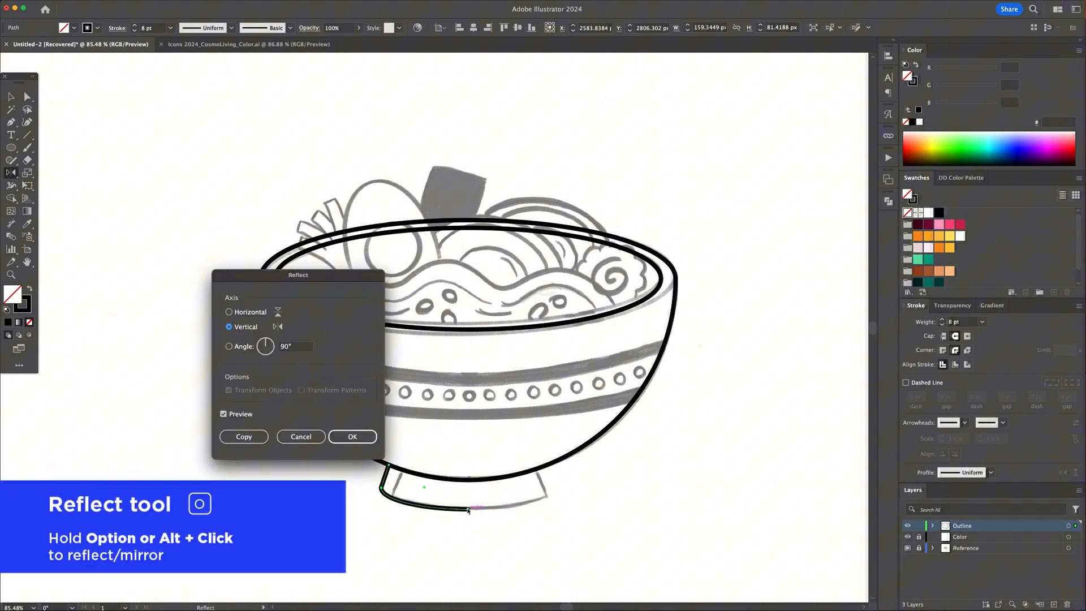
left_click(352, 436)
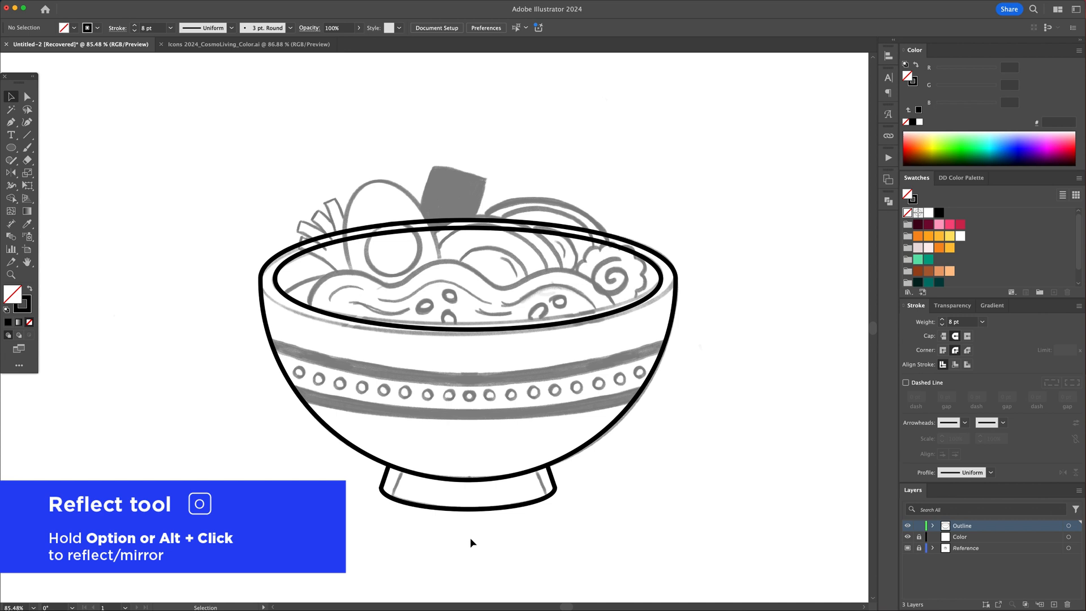
left_click(468, 323)
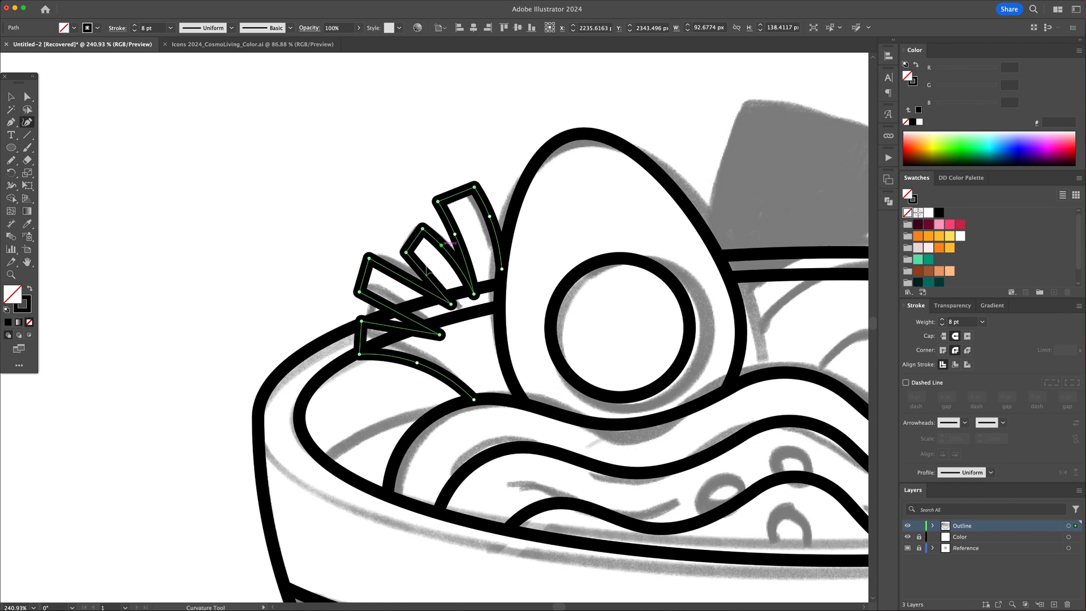
Shape the scallion leaf outlines in an 8 pt black stroke.
left_click(11, 96)
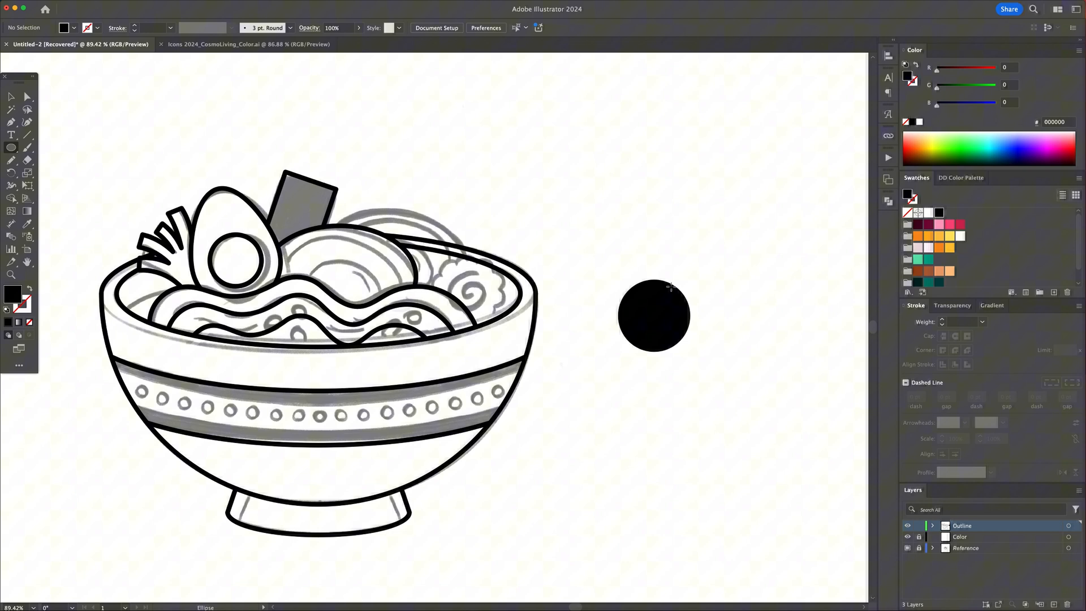
Unite the ring of circles into a scalloped fishcake, add a spiral, and outline the pork slice.
key("r")
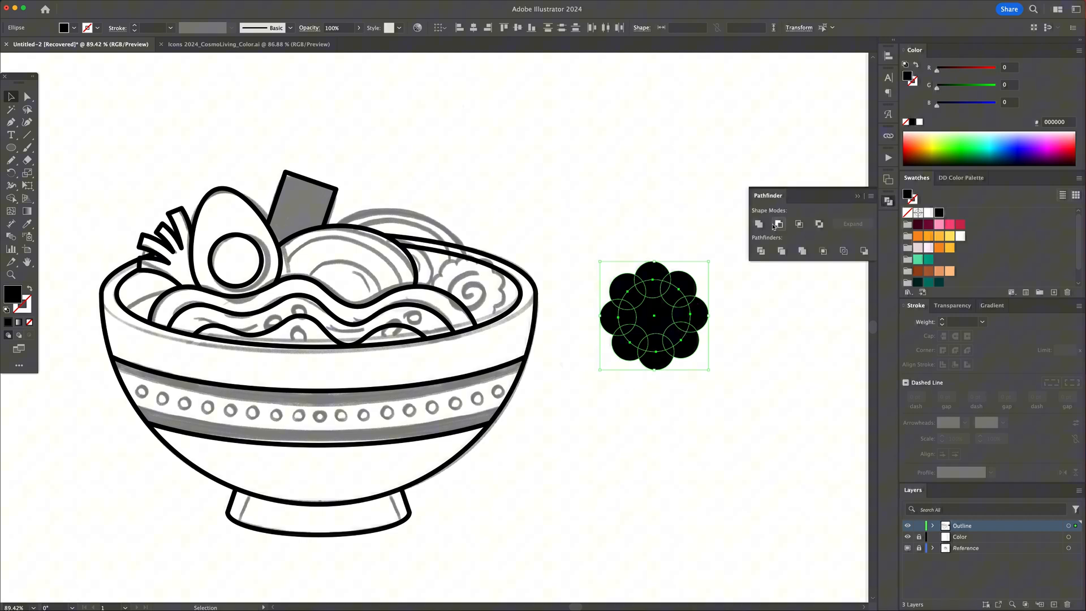
left_click(760, 224)
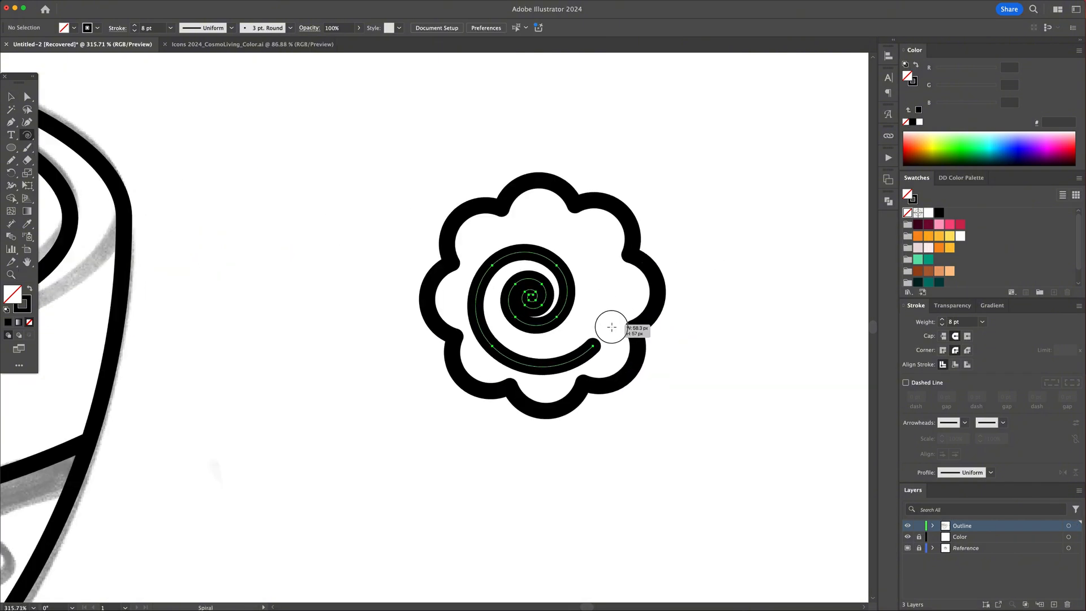
double_click(533, 296)
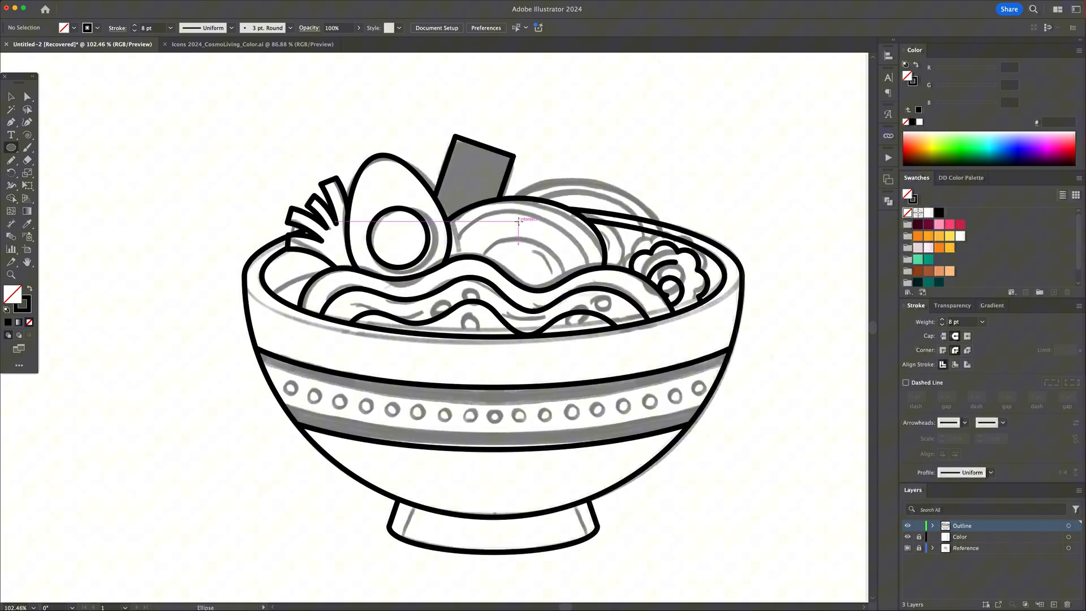
left_click(630, 236)
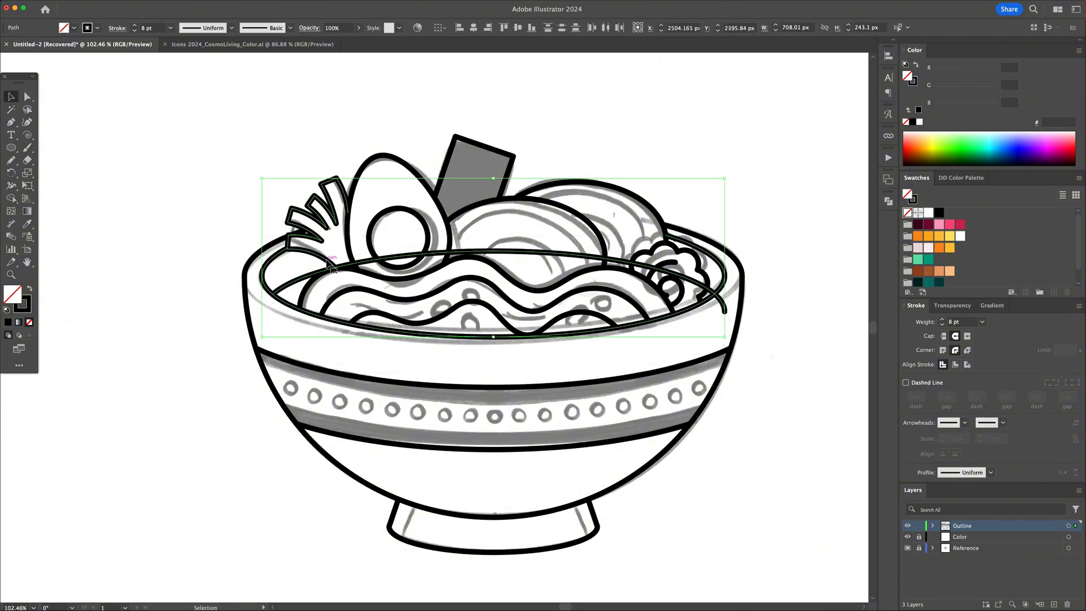
left_click(12, 198)
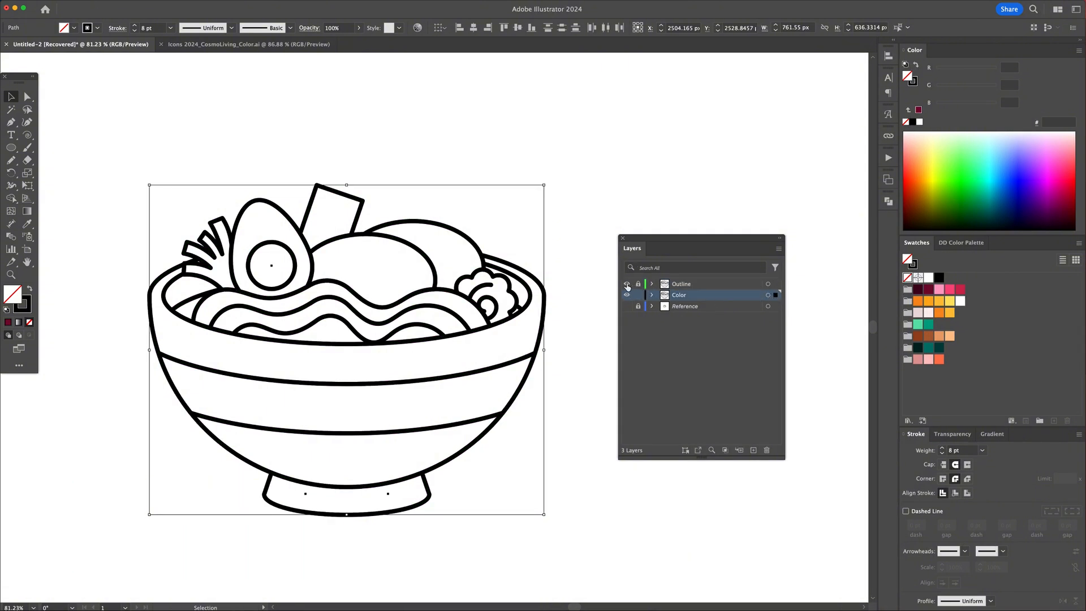
Hide the Reference sketch and switch to the Live Paint Bucket (K).
key("k")
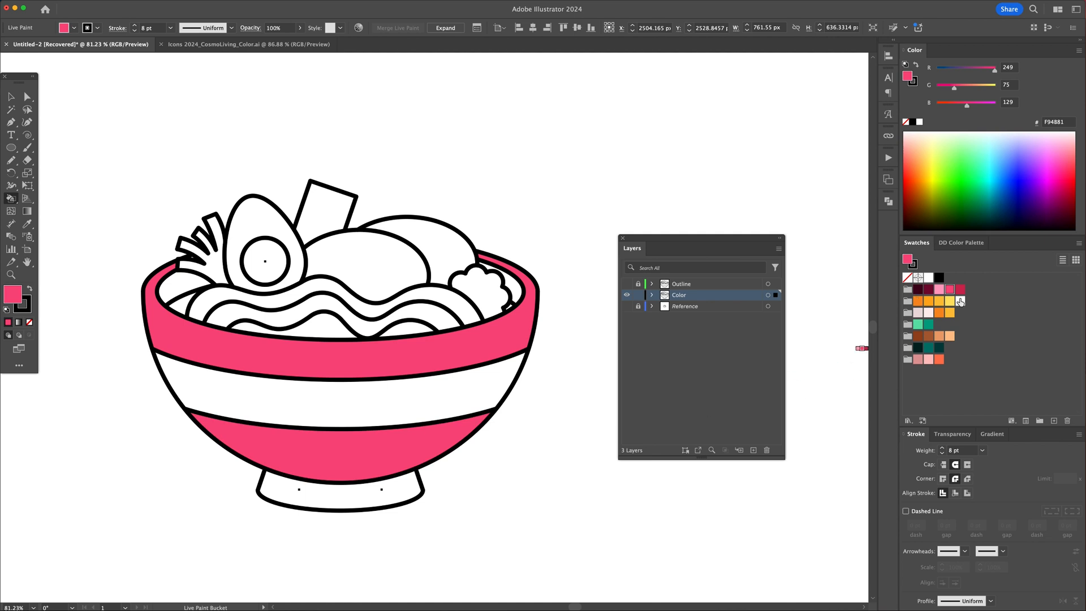
Fill the middle bowl stripe pale pink and the seaweed sheet dark green.
left_click(960, 300)
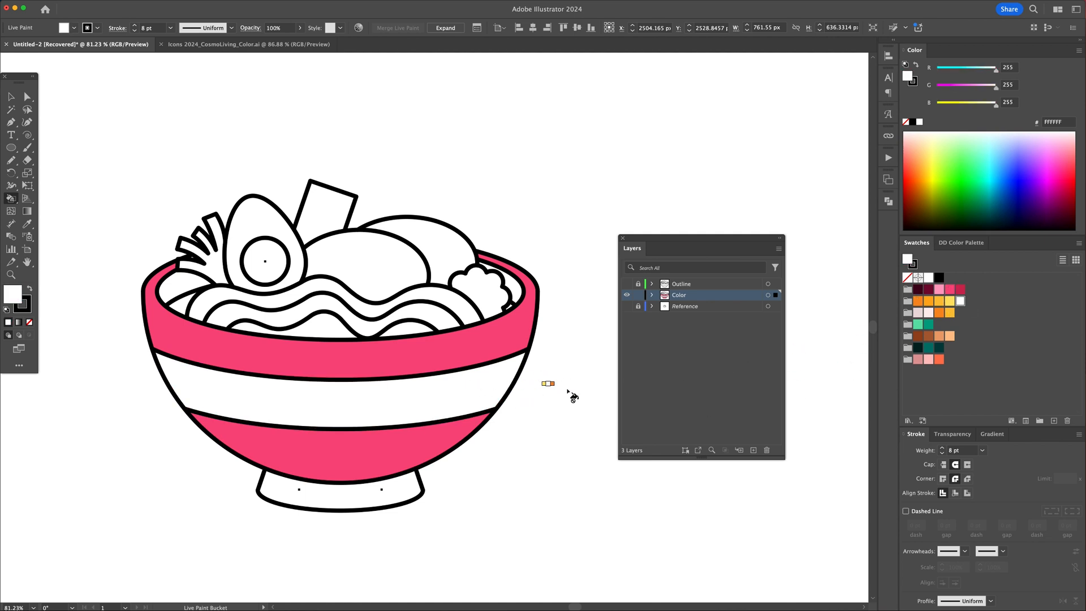
left_click(339, 388)
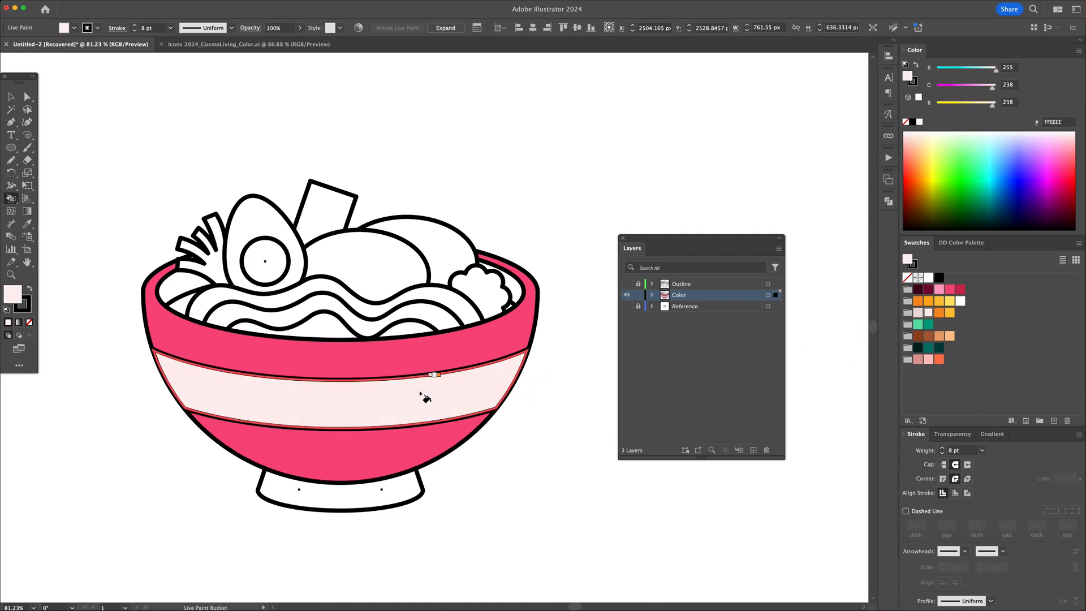
left_click(541, 294)
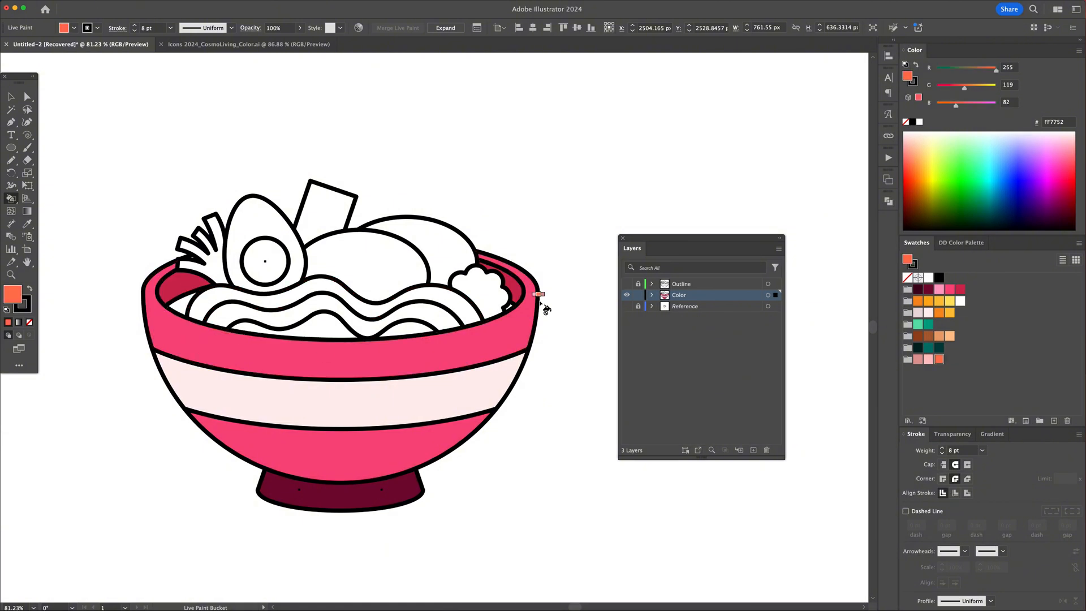
left_click(336, 211)
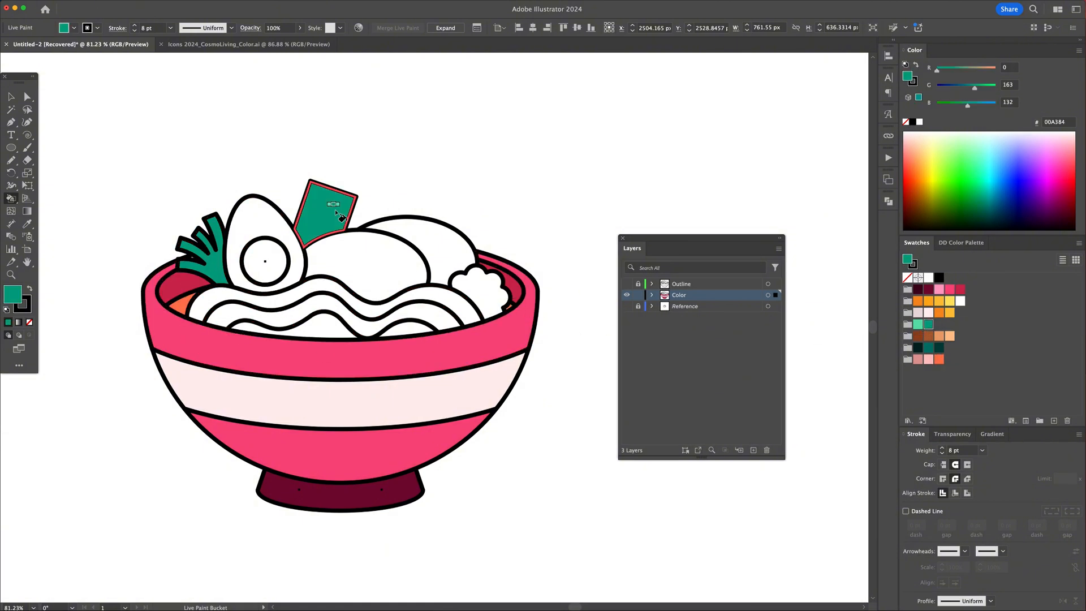
left_click(314, 289)
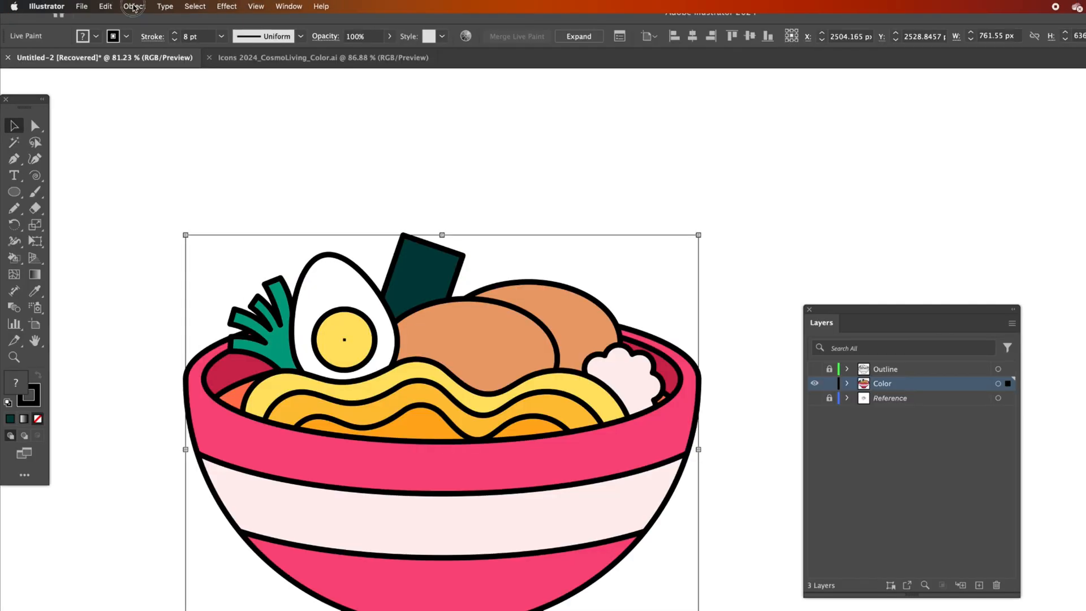
Expand and ungroup the live paint shapes, then make the Outline layer visible again.
left_click(577, 36)
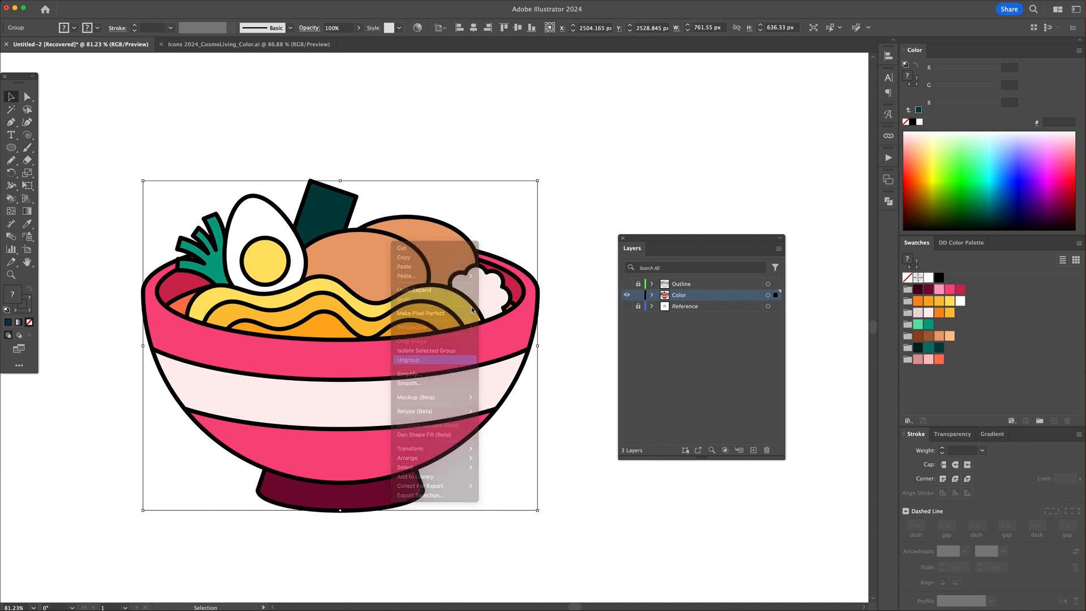
left_click(408, 360)
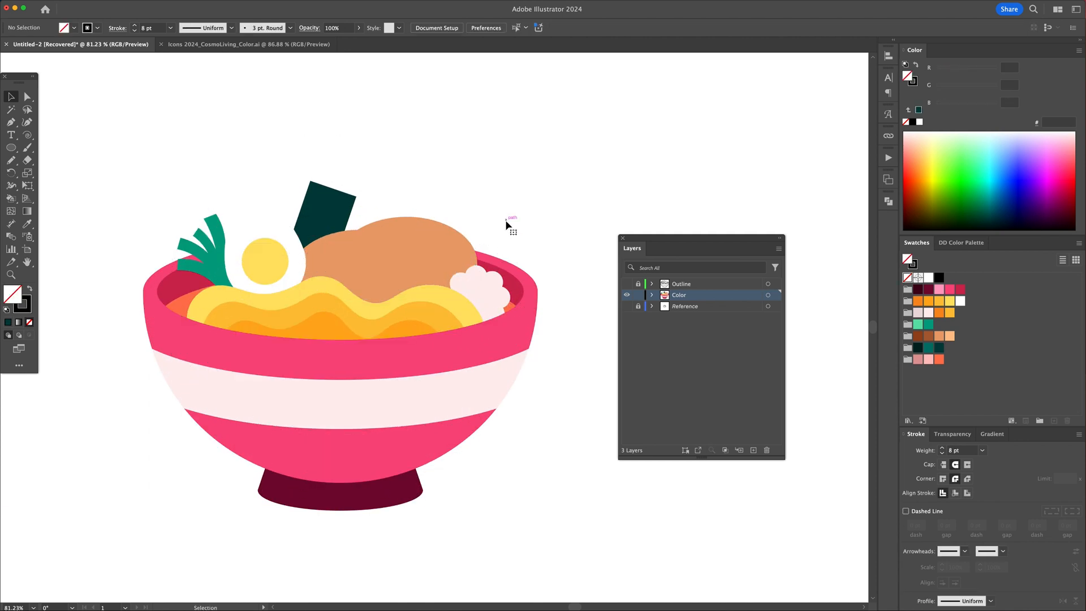
mouse_move(524, 197)
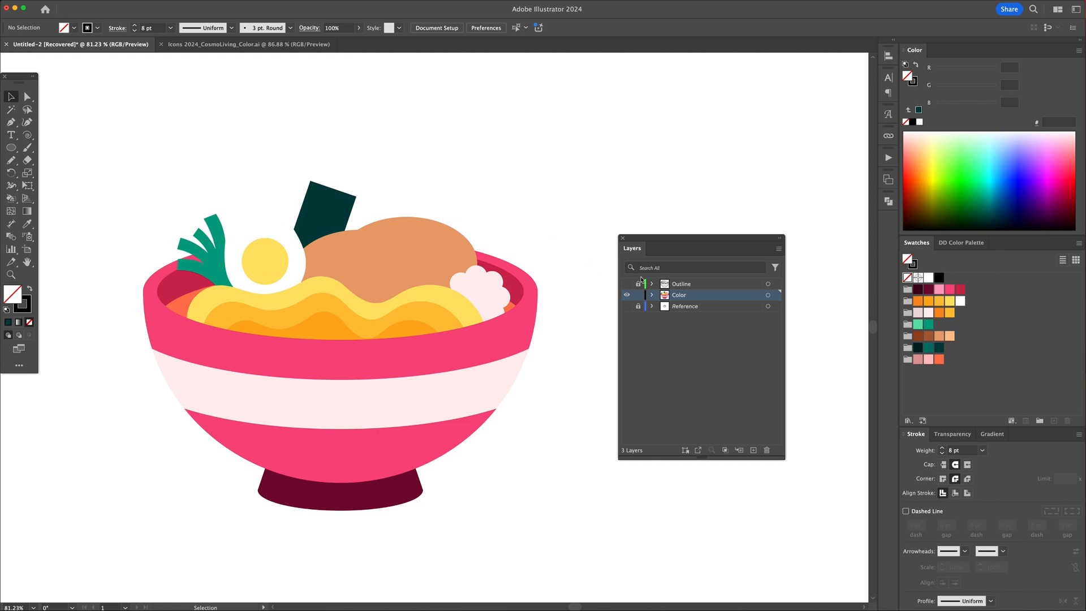
left_click(626, 284)
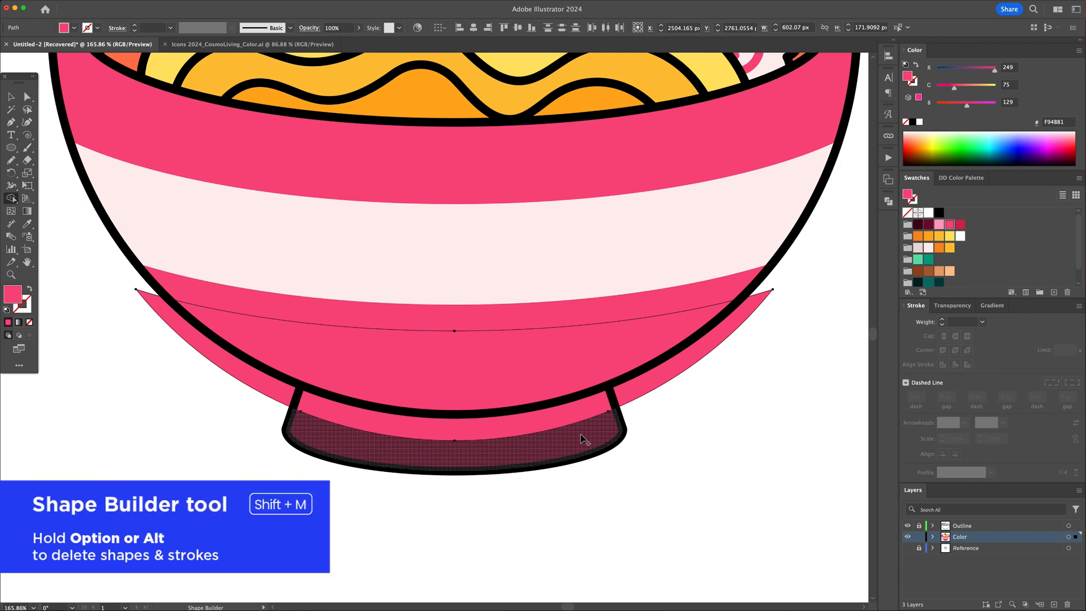
Delete the shading piece's foot-covering region with the Shape Builder.
left_click(454, 438)
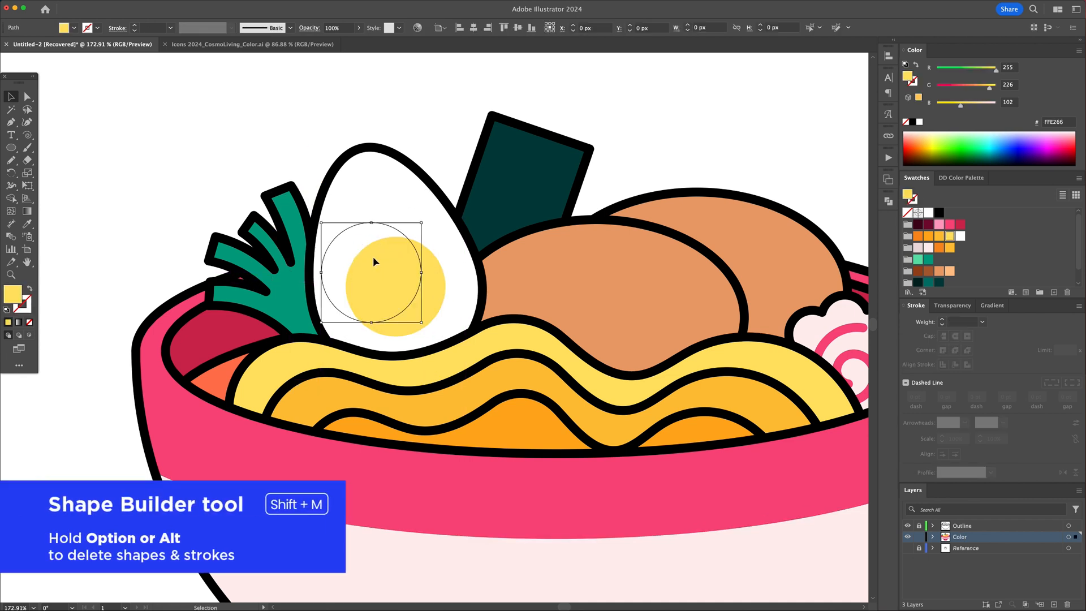
Place a shading circle over the yolk and split off its darker crescent.
left_click(12, 200)
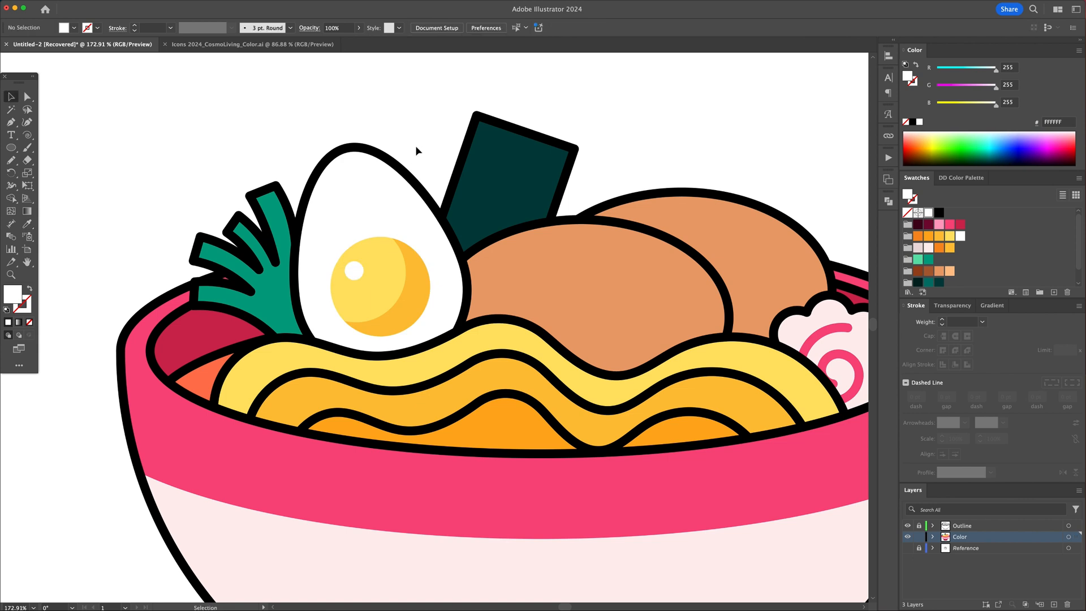
left_click(401, 456)
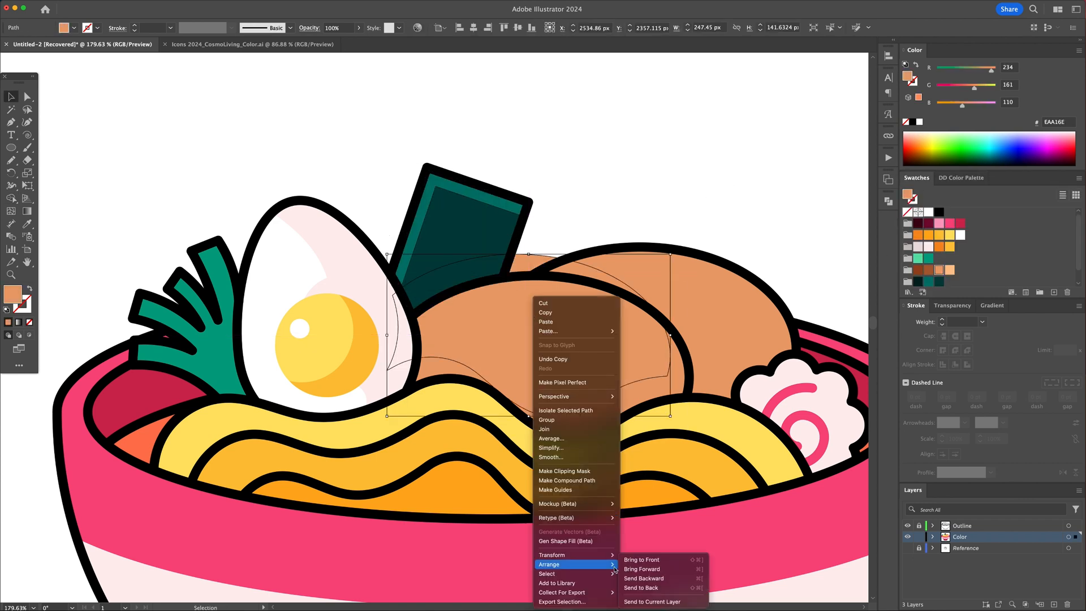
Rearrange the copied pork shape and add concentric brown swirl rings to the front and back slices.
left_click(590, 208)
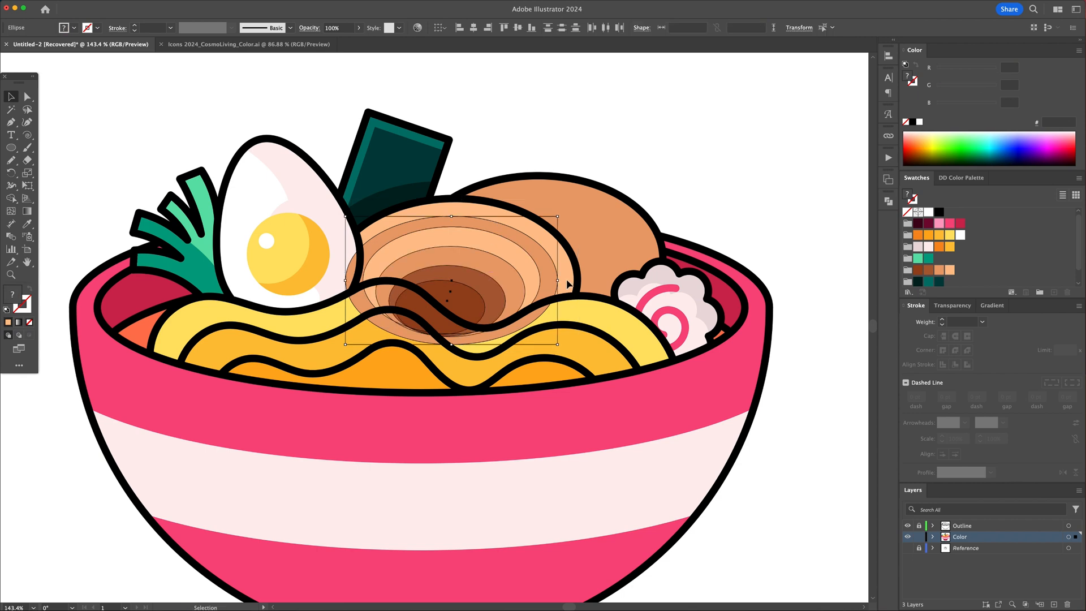
left_click(598, 171)
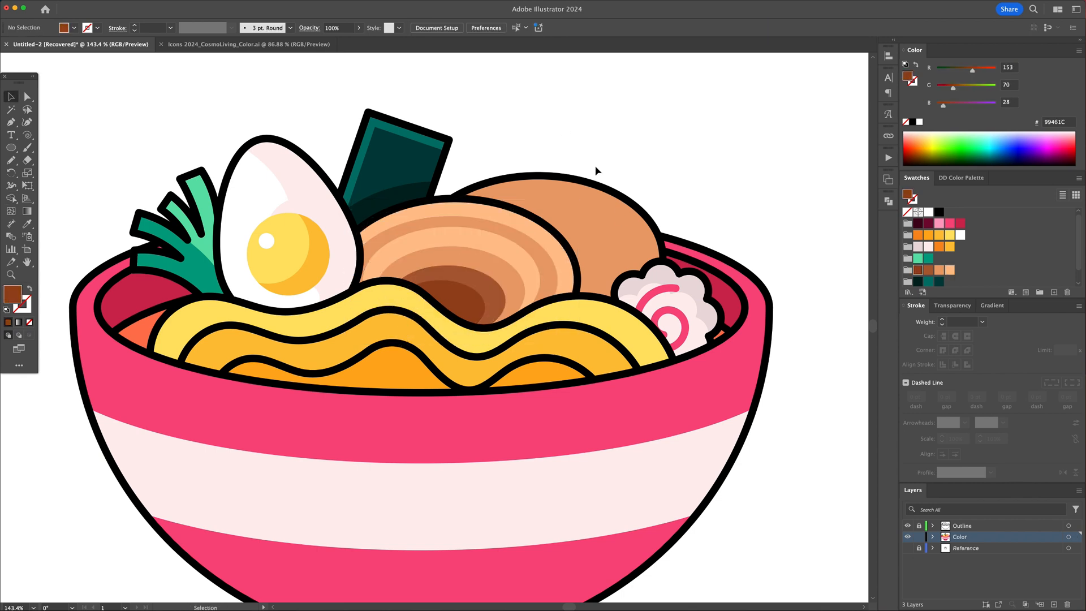
left_click(539, 272)
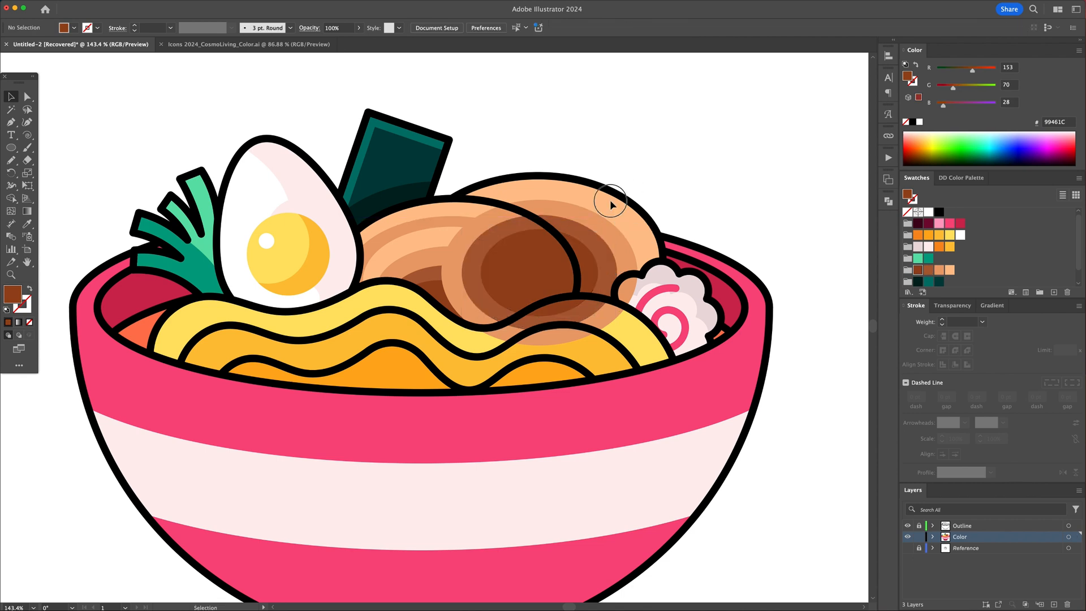
left_click(457, 311)
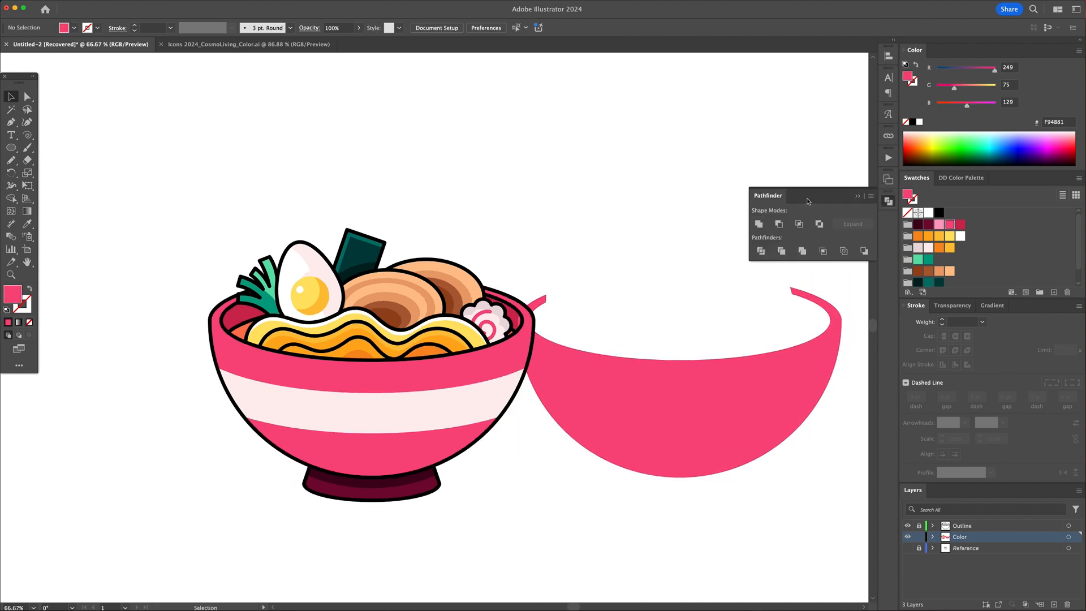
Overlay the bowl-body copy and fill its right side and pale stripe with darker pink shading.
left_click(731, 405)
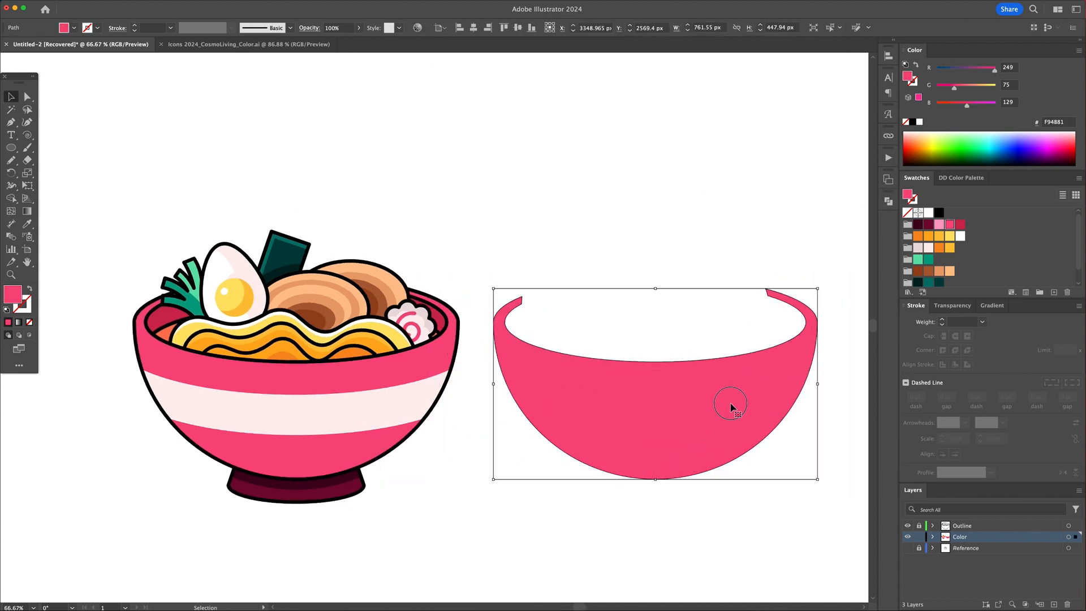
left_click(533, 492)
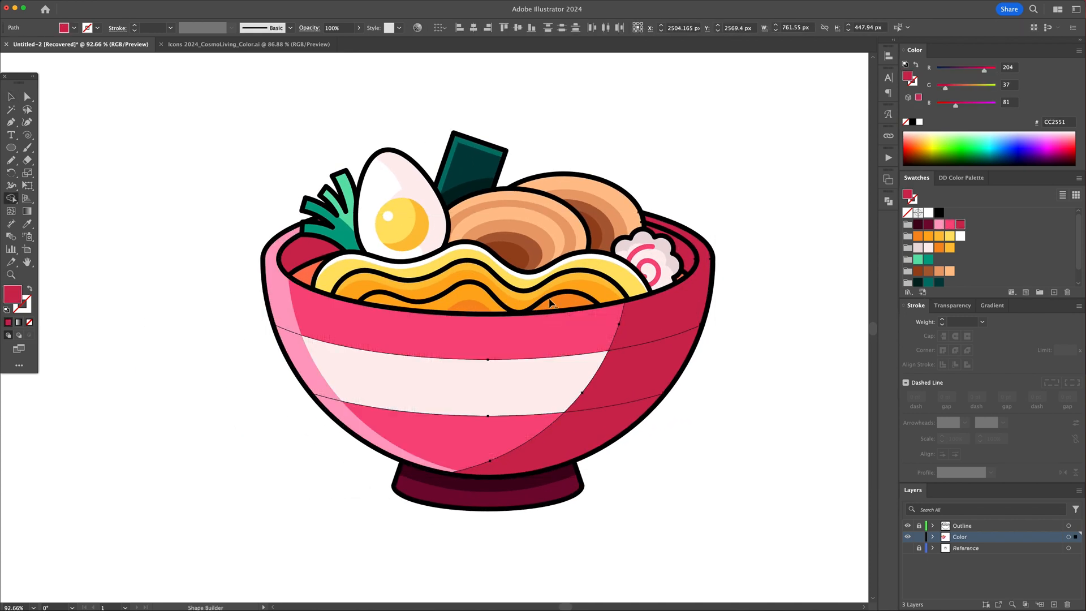
left_click(627, 383)
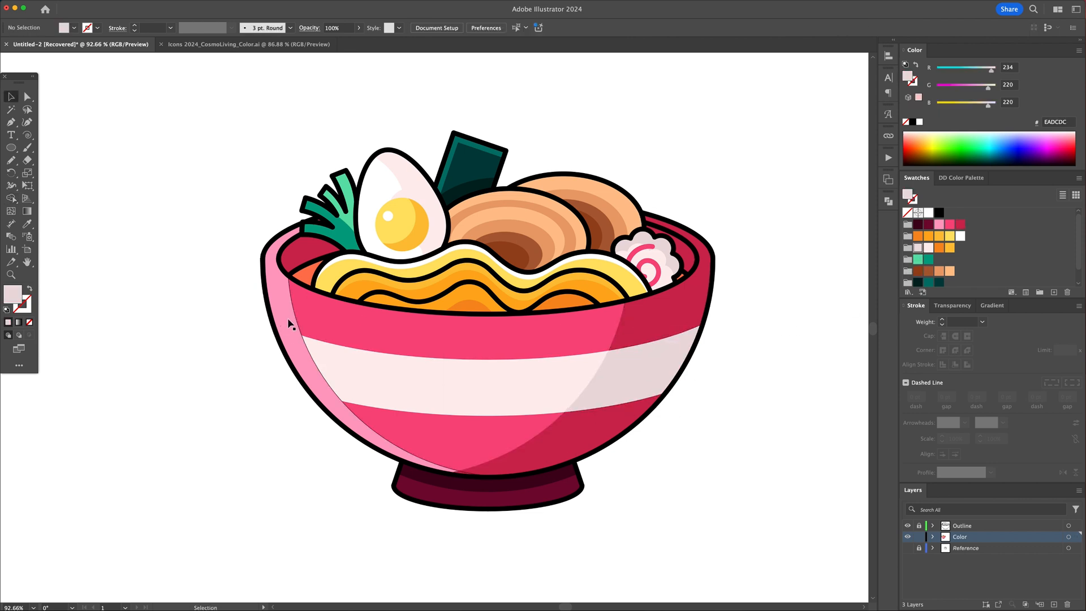
left_click(950, 224)
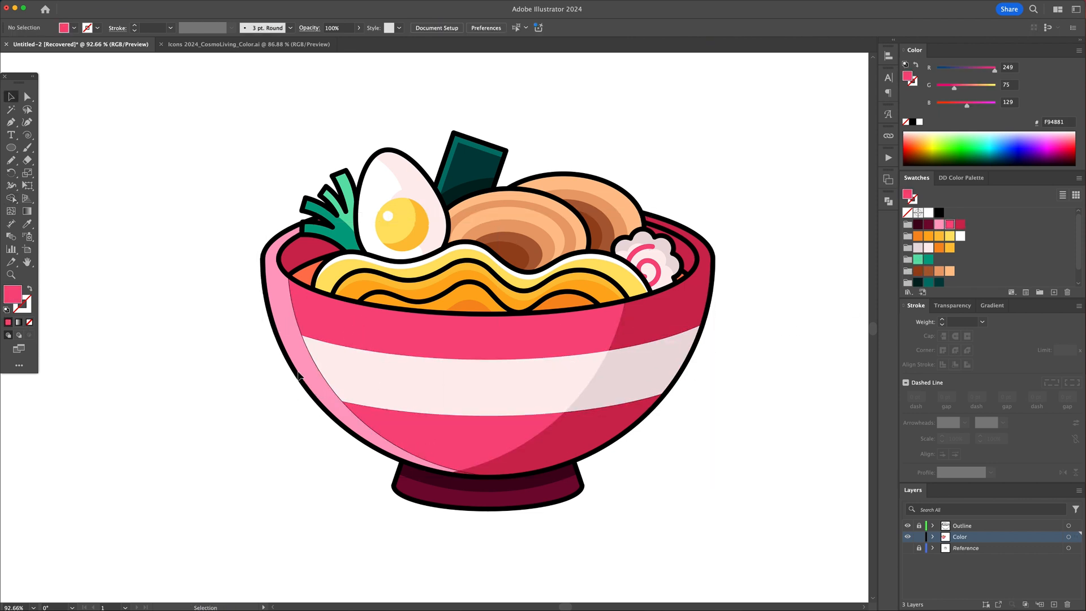